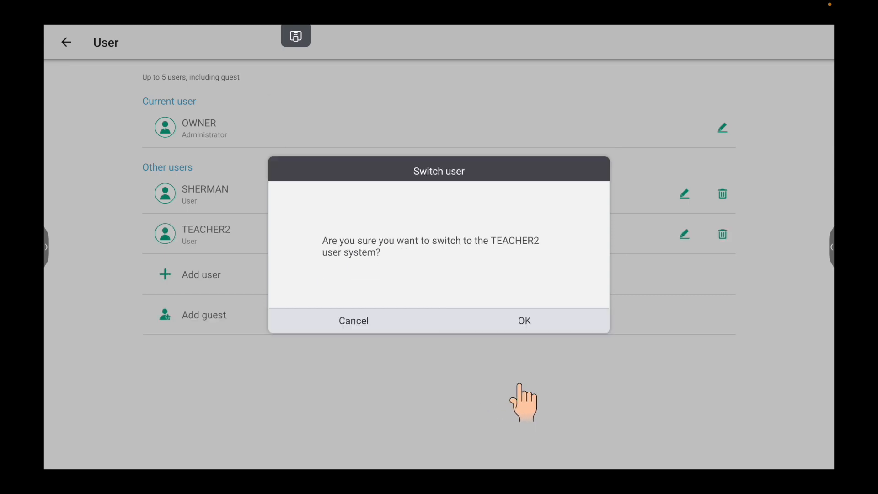
# - Cancel the switch to TEACHER2, keeping OWNER as the current user
pyautogui.click(354, 320)
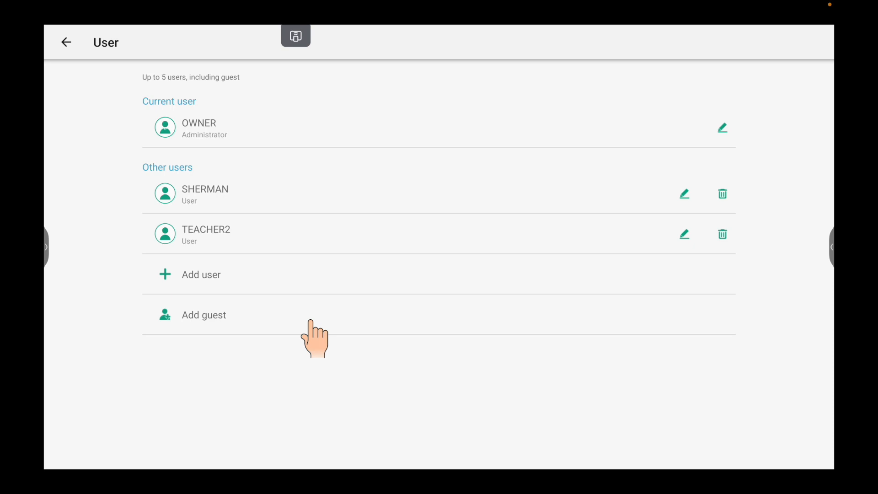